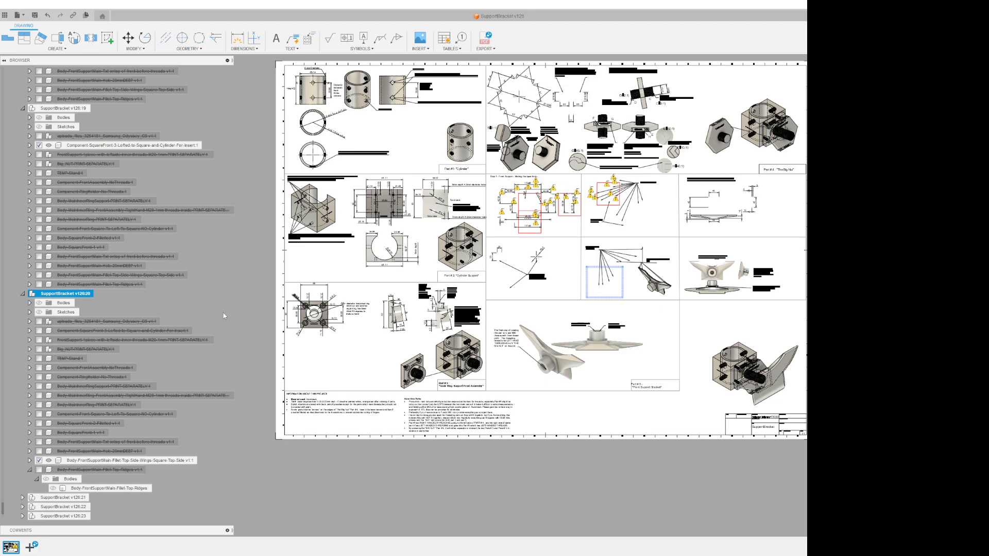
mouse_move(154, 363)
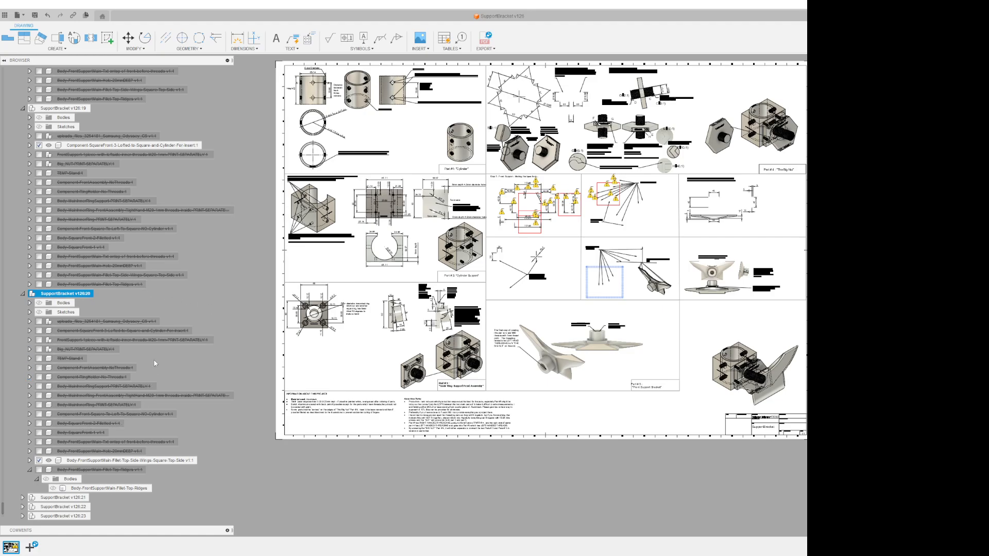
mouse_move(89, 394)
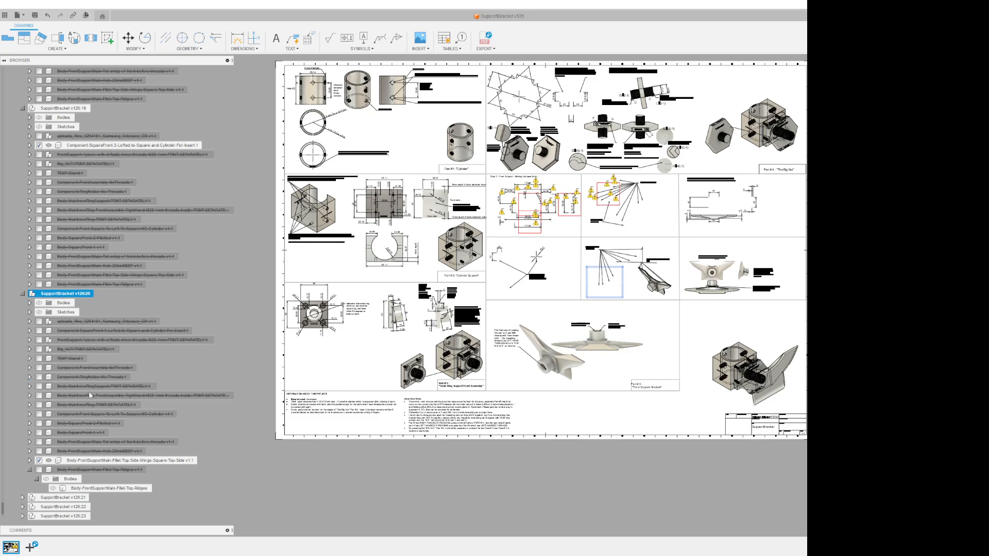
mouse_move(37, 401)
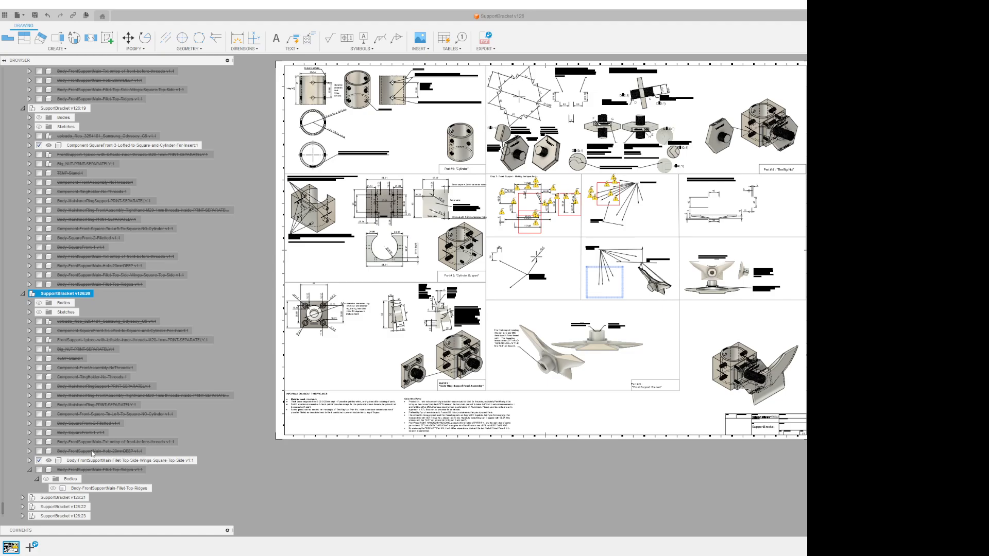
mouse_move(88, 449)
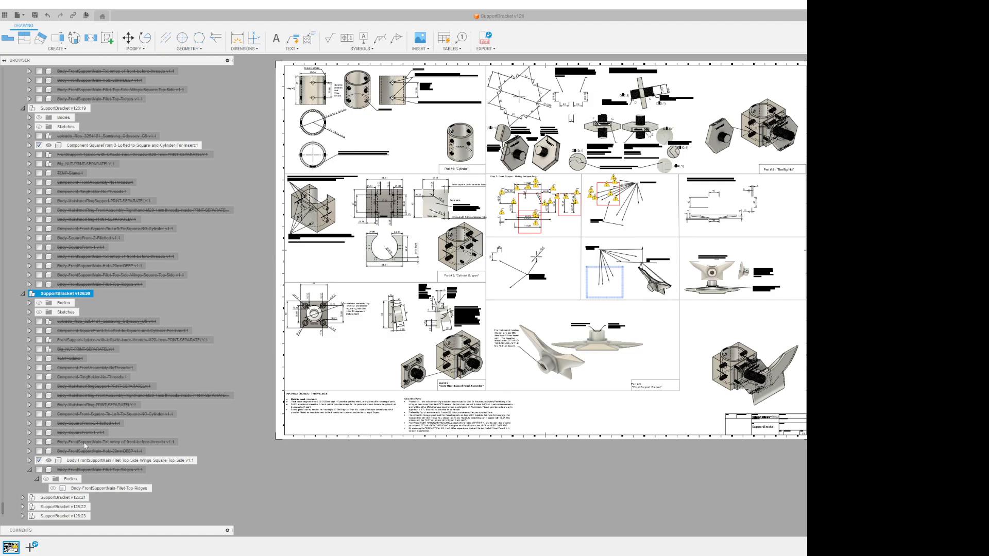
mouse_move(149, 477)
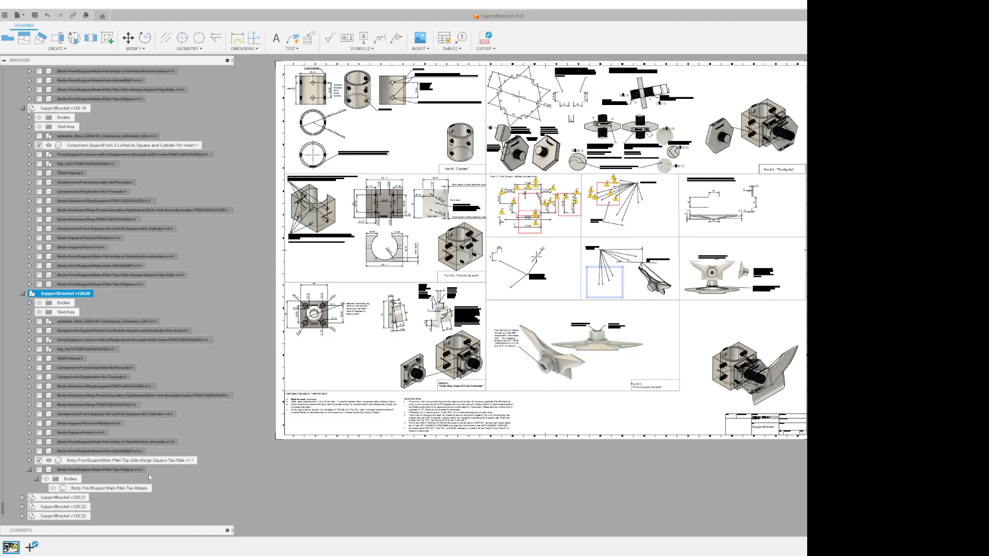
mouse_move(309, 488)
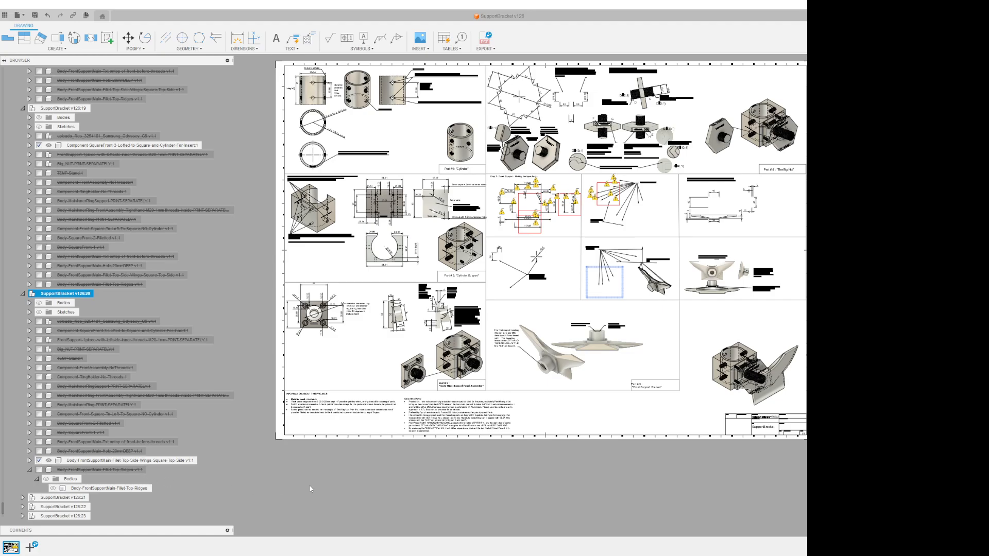
mouse_move(313, 380)
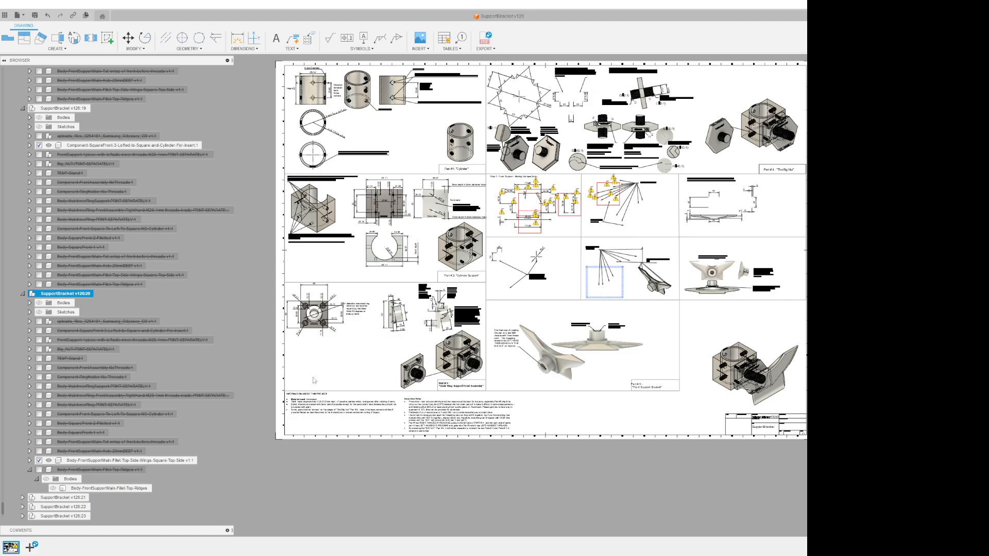
mouse_move(611, 292)
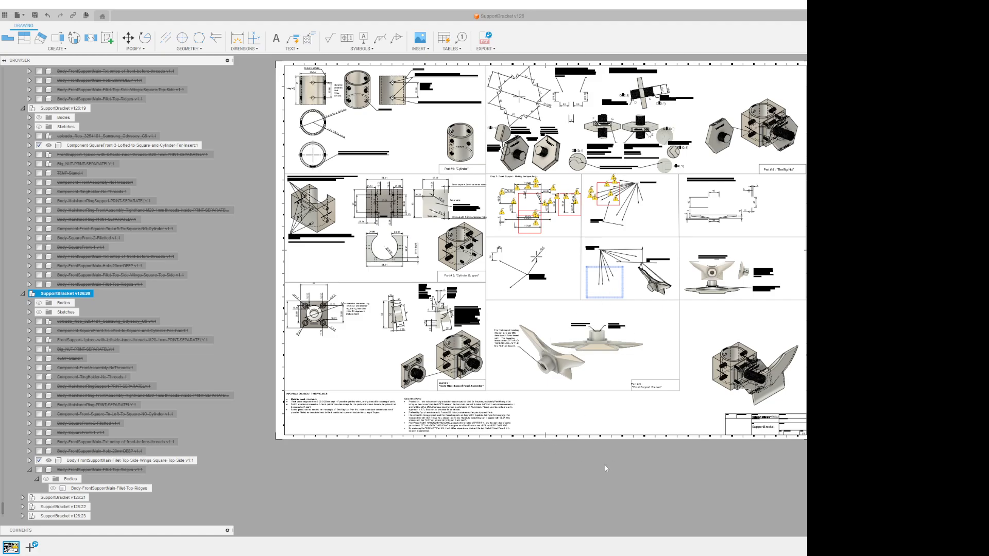
mouse_move(692, 453)
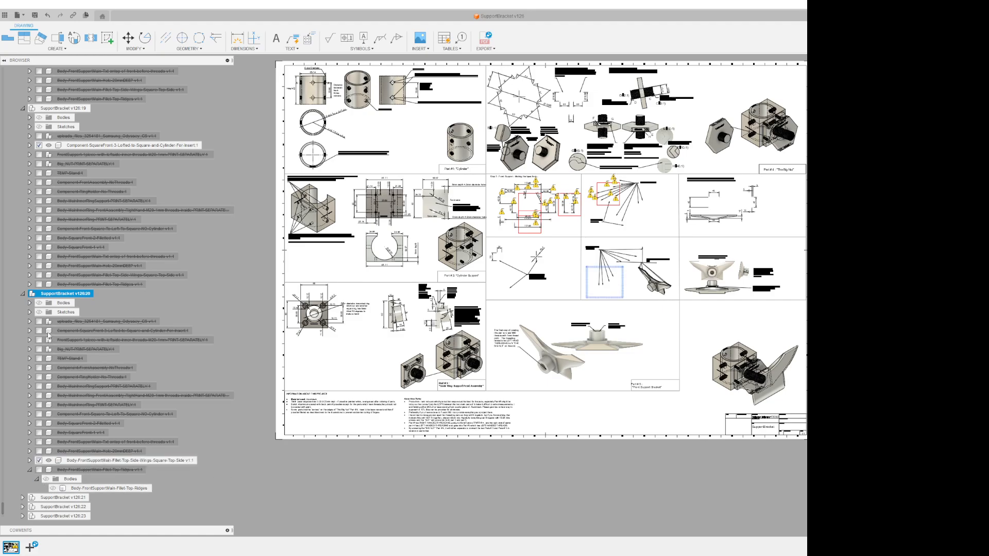
mouse_move(150, 433)
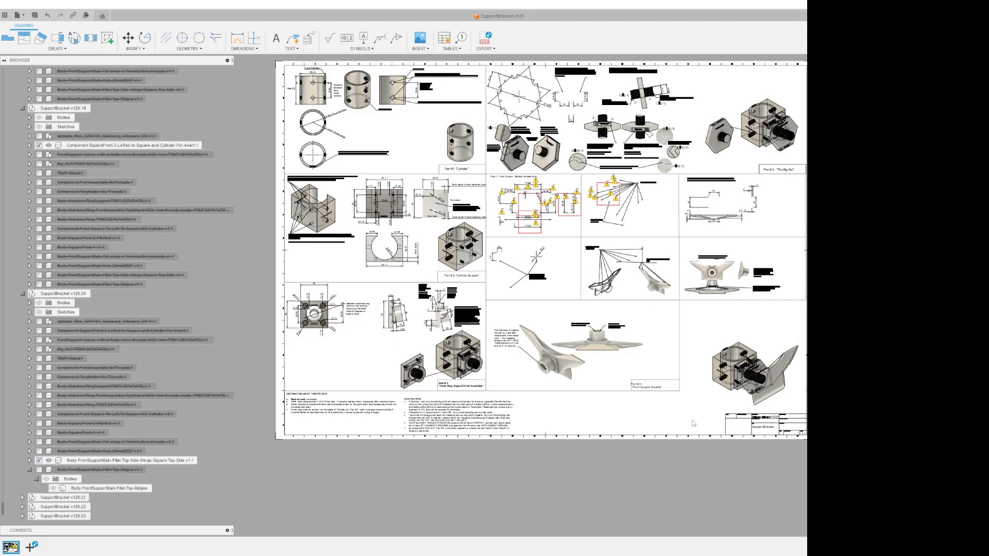
Step: Select the isometric drawing view and expand a bottom Browser component to reveal its bodies
left_click(750, 369)
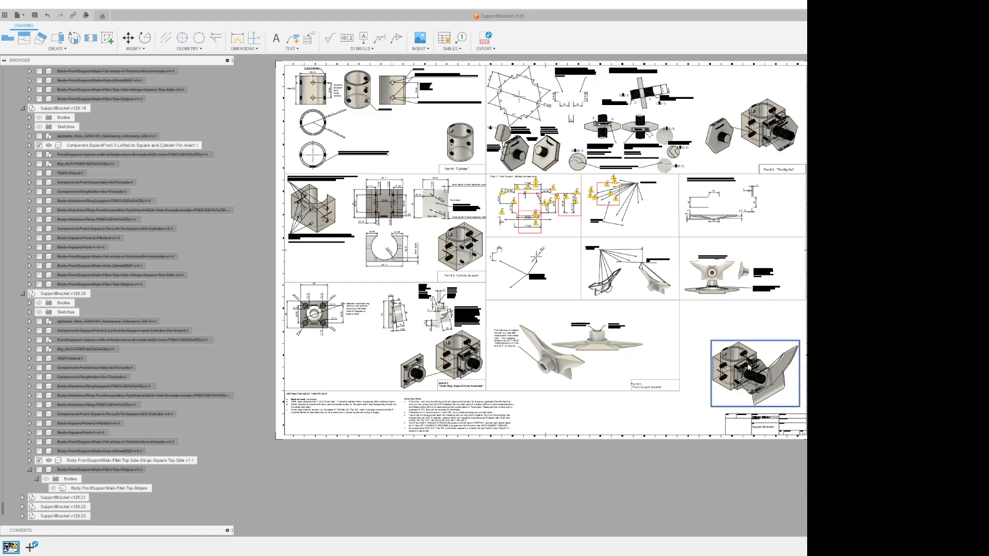
right_click(749, 359)
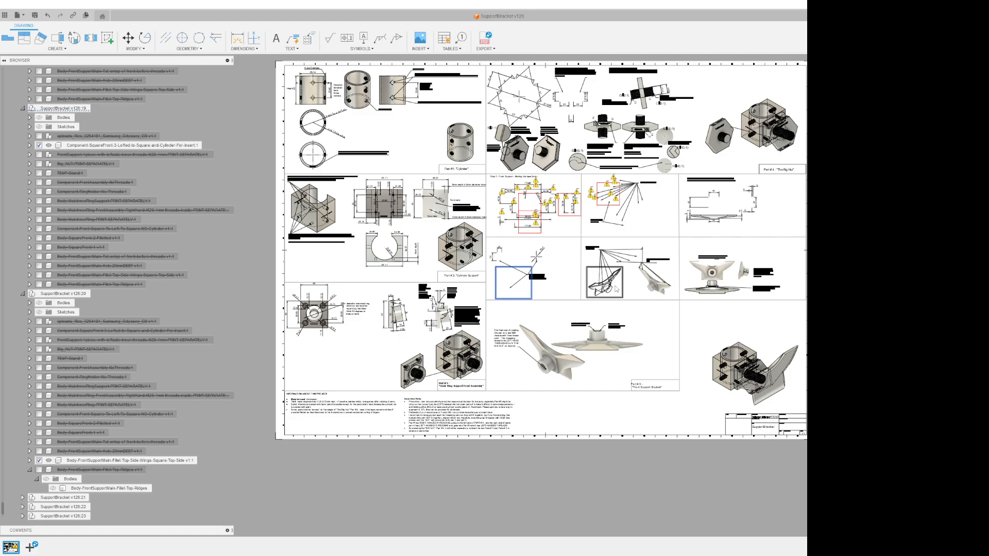
mouse_move(616, 288)
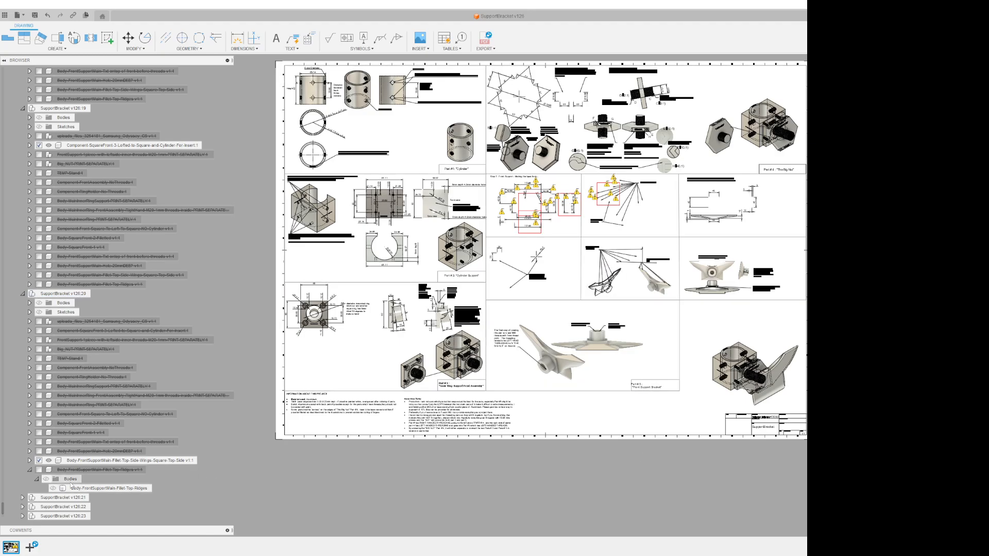
left_click(29, 460)
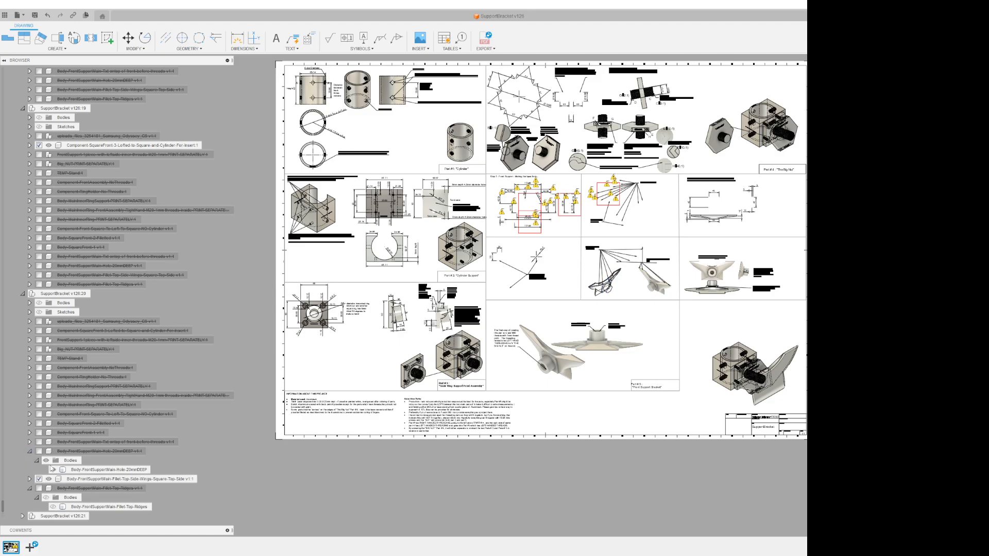
Step: Expand two more Browser components and check the middle drawing view's context options
left_click(70, 460)
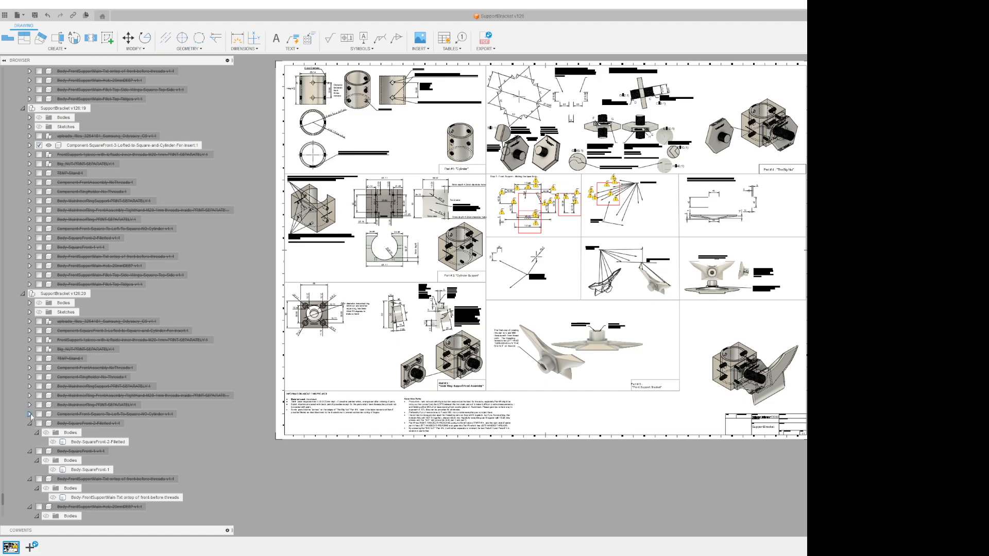
left_click(39, 423)
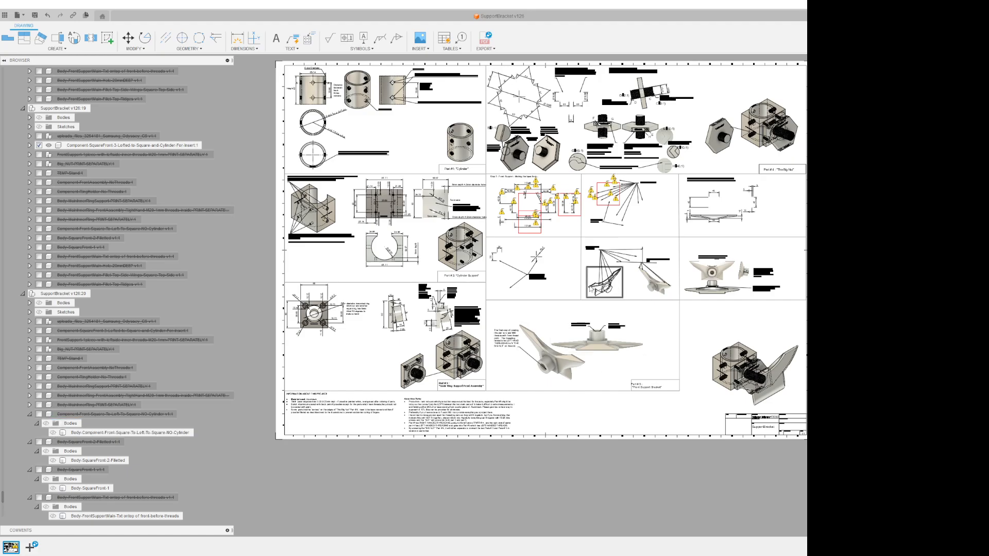
right_click(605, 290)
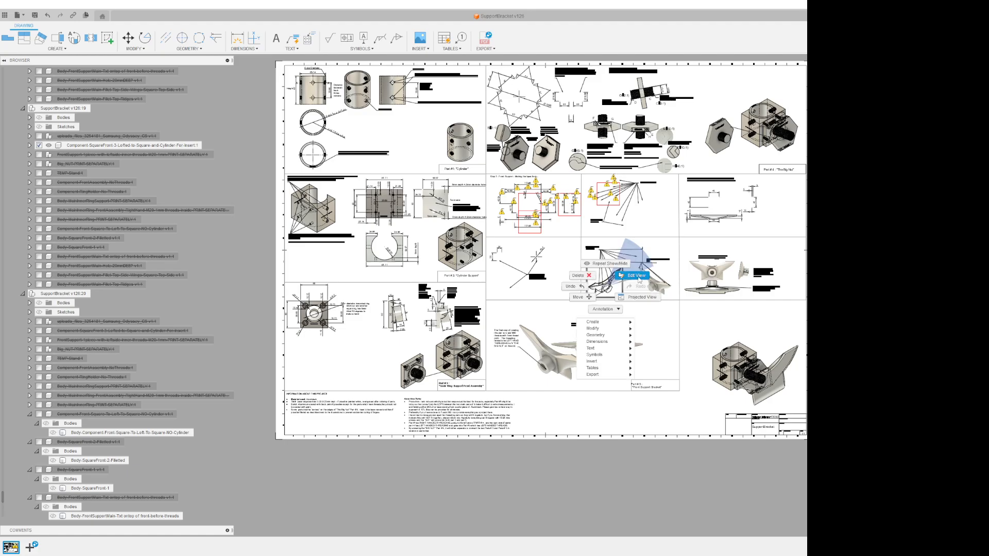
left_click(634, 276)
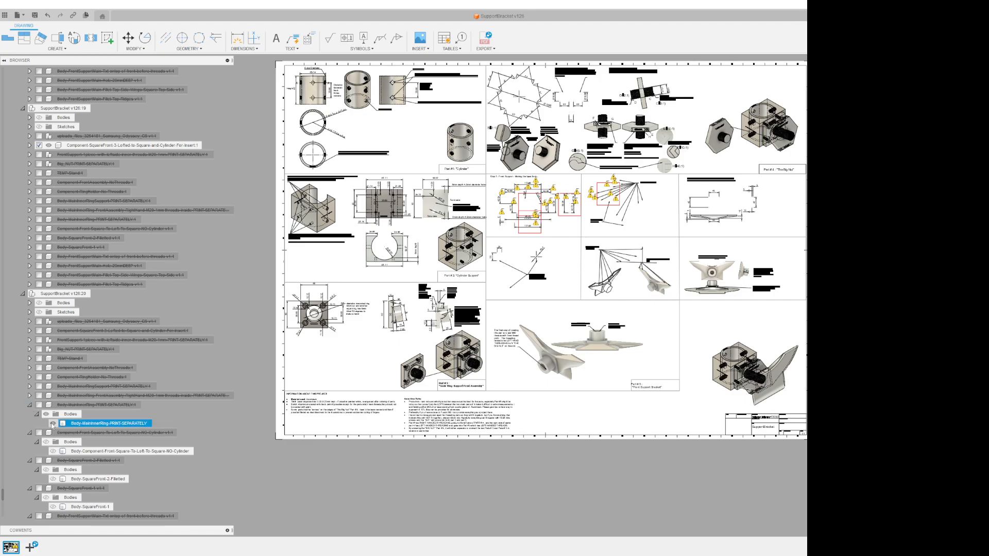
Step: Expand the TEMP-blank, FrontSupport and nut components to show their Bodies and Sketches folders
left_click(68, 413)
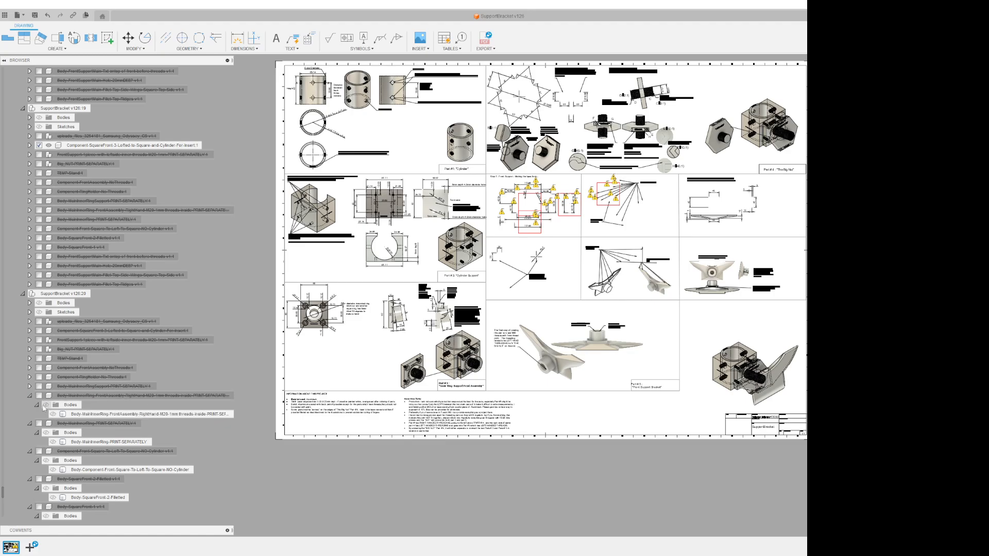
left_click(37, 385)
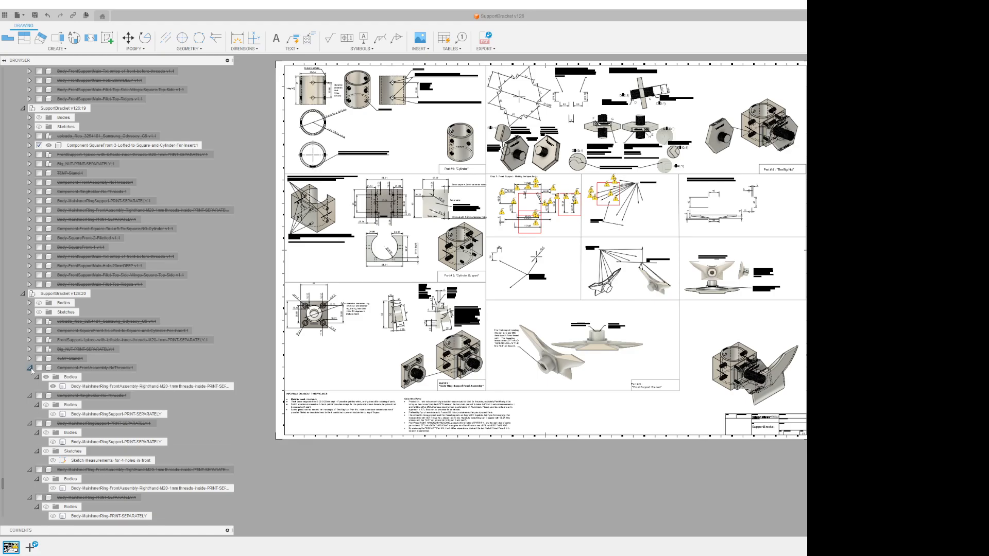
left_click(63, 376)
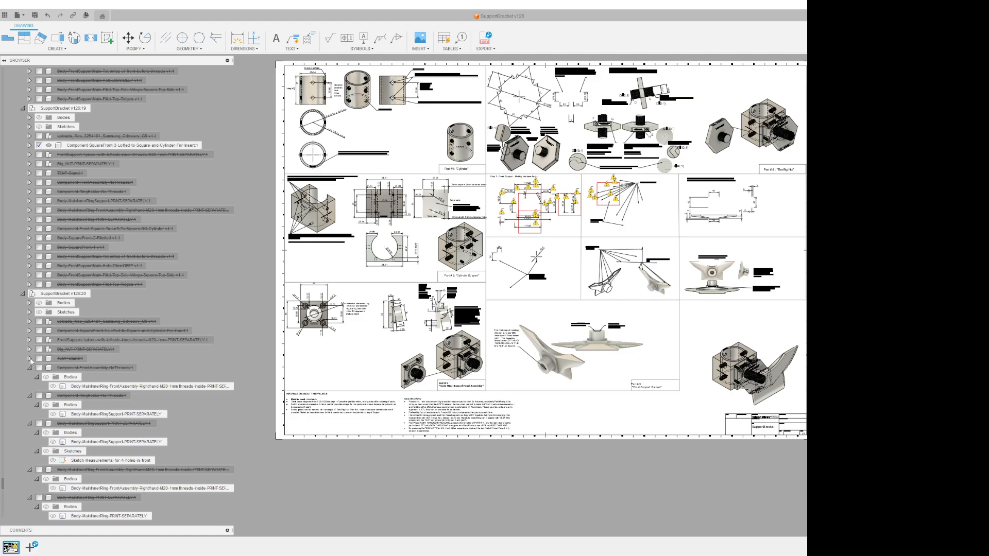
left_click(29, 359)
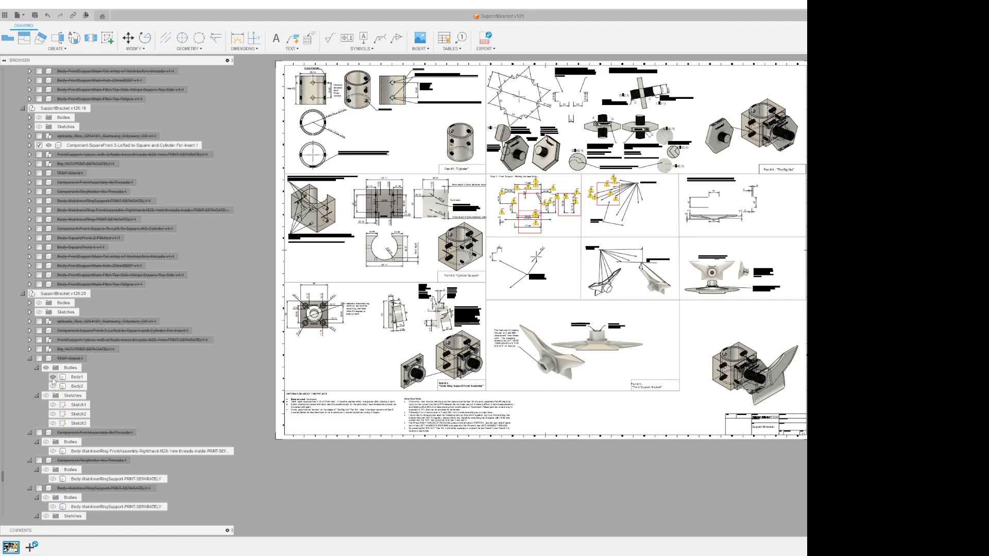
left_click(70, 367)
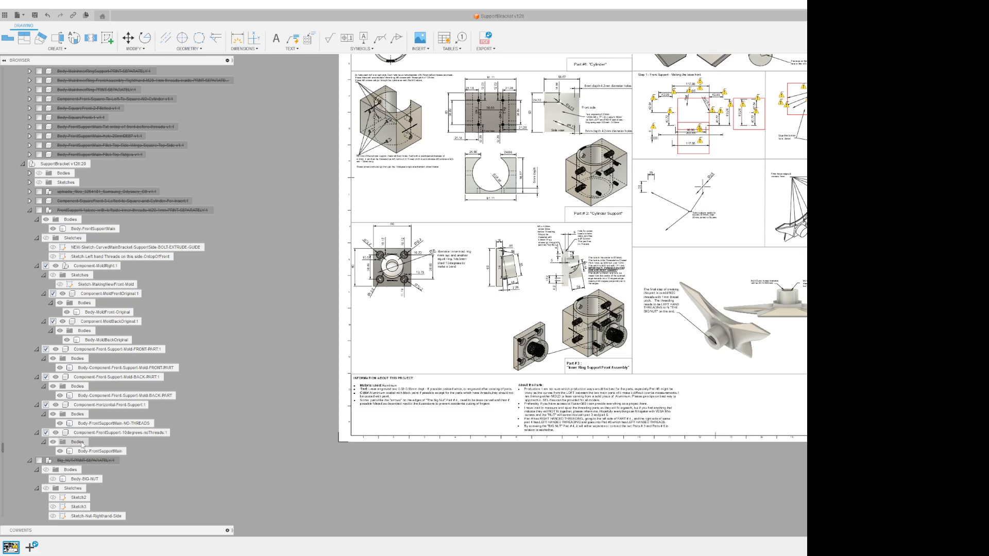
Step: Select the front support main body, its Bodies folder and the no-threads body
left_click(98, 451)
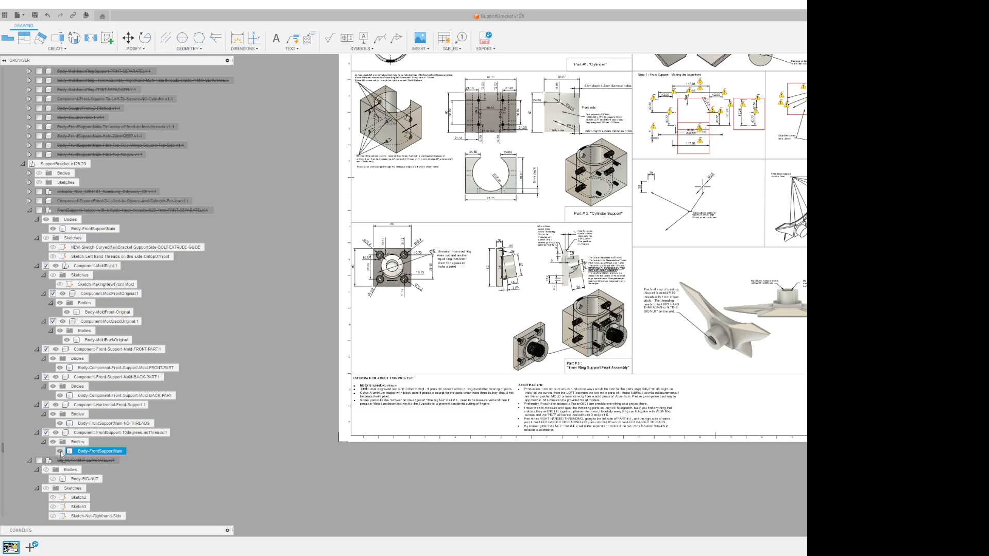
left_click(78, 442)
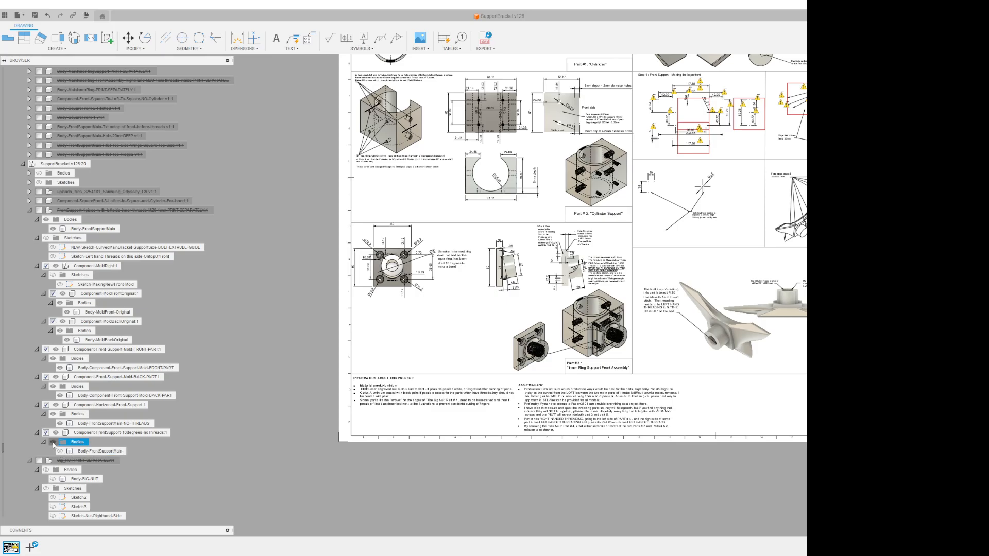
left_click(120, 424)
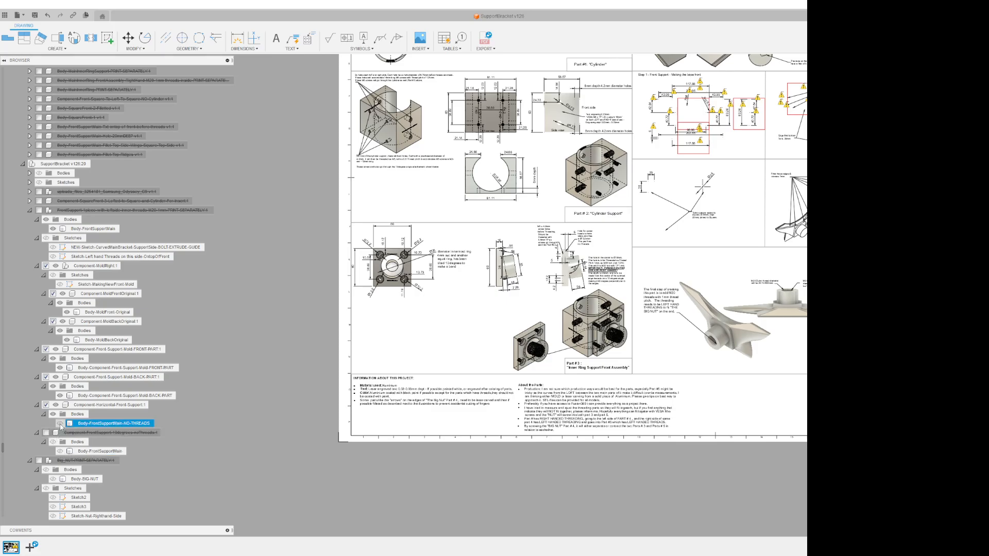
left_click(126, 394)
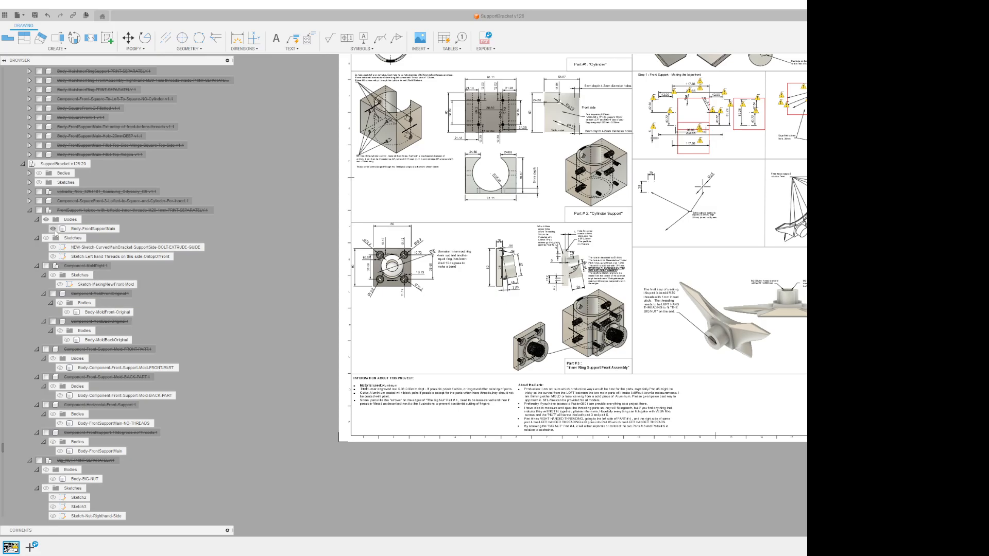
left_click(90, 228)
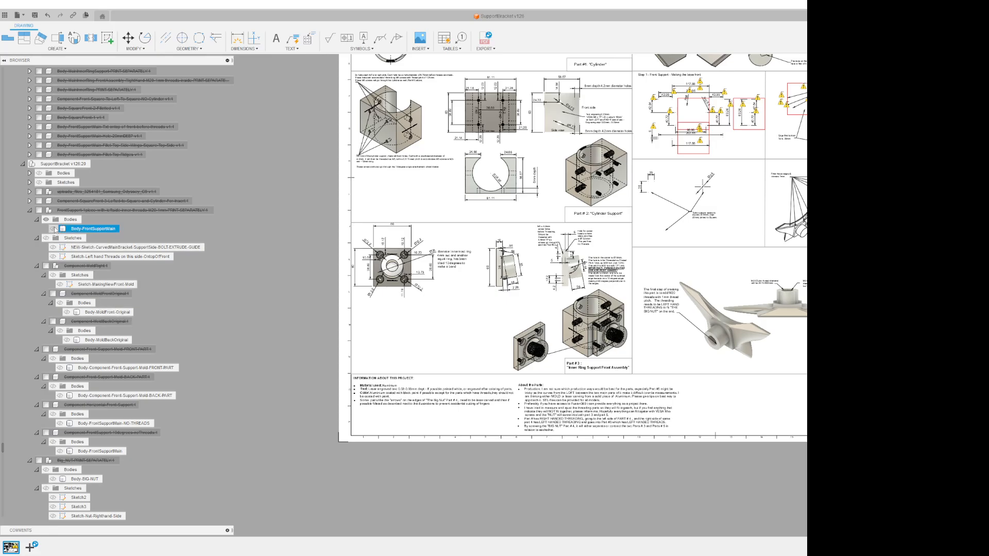
left_click(88, 228)
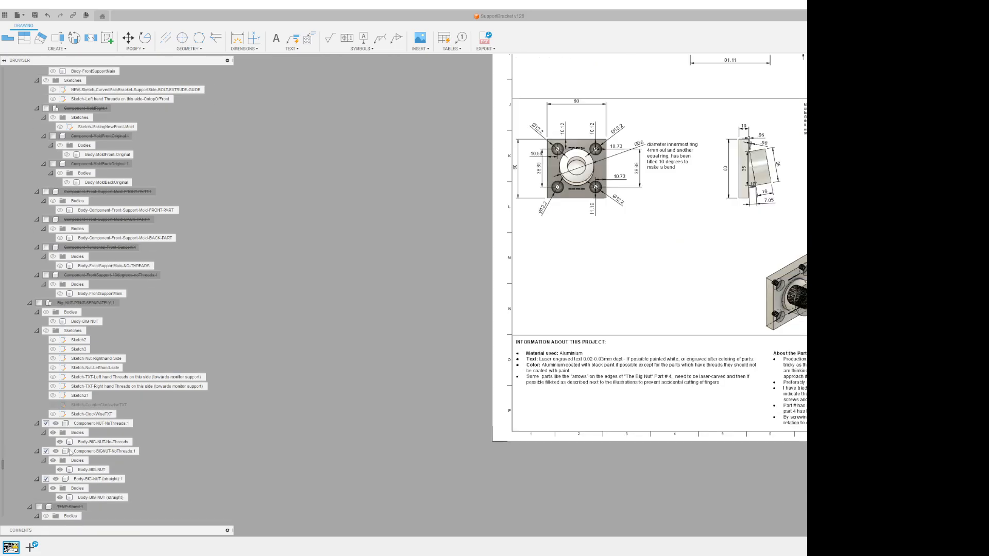
Step: Scroll down the Browser tree and hide the BIGNUT no-thread nut component
scroll("down", 3)
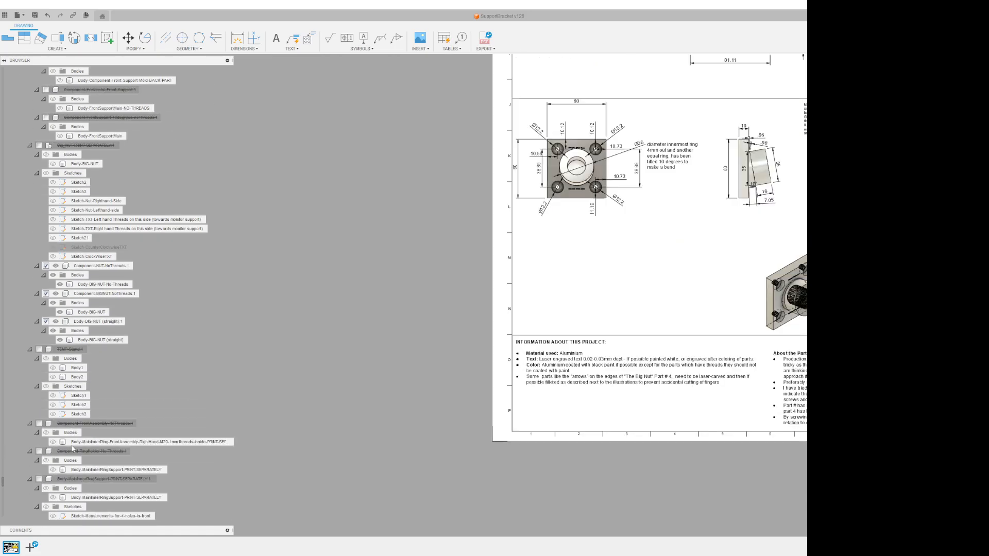
scroll("down", 3)
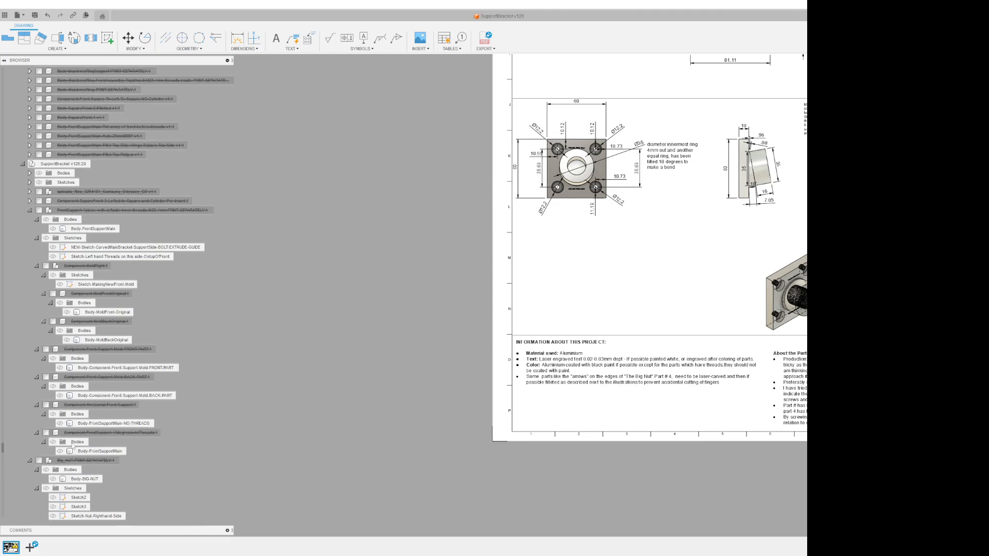
scroll("down", 3)
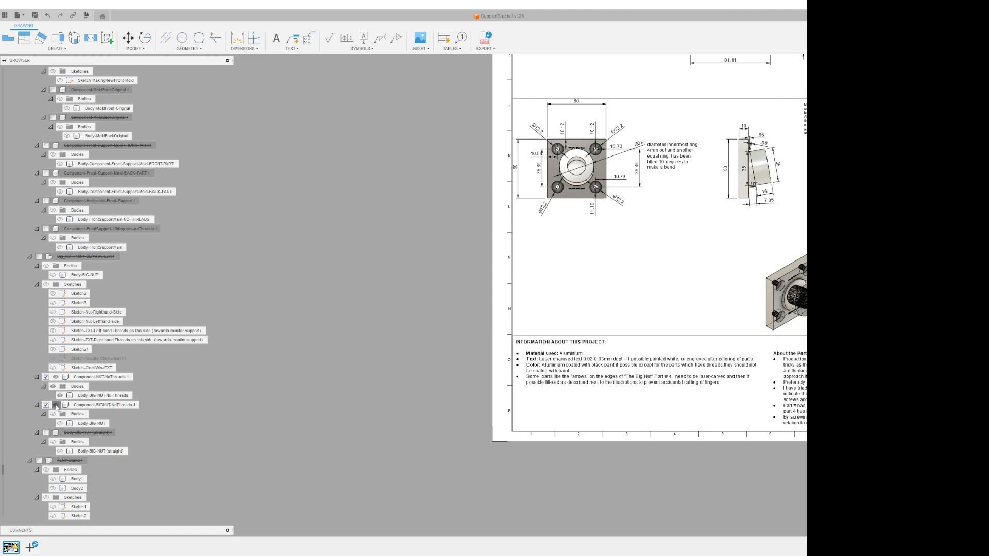
left_click(46, 404)
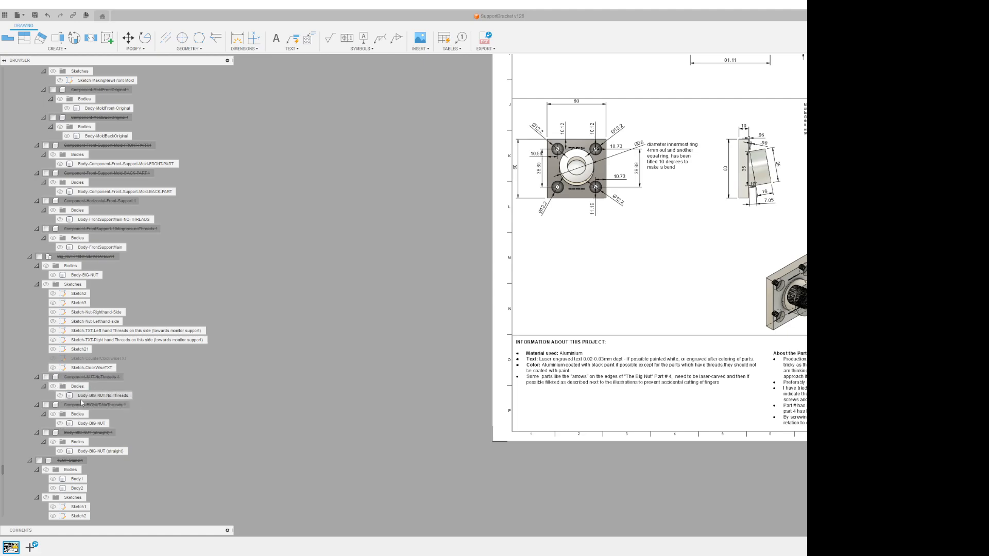
scroll("down", 3)
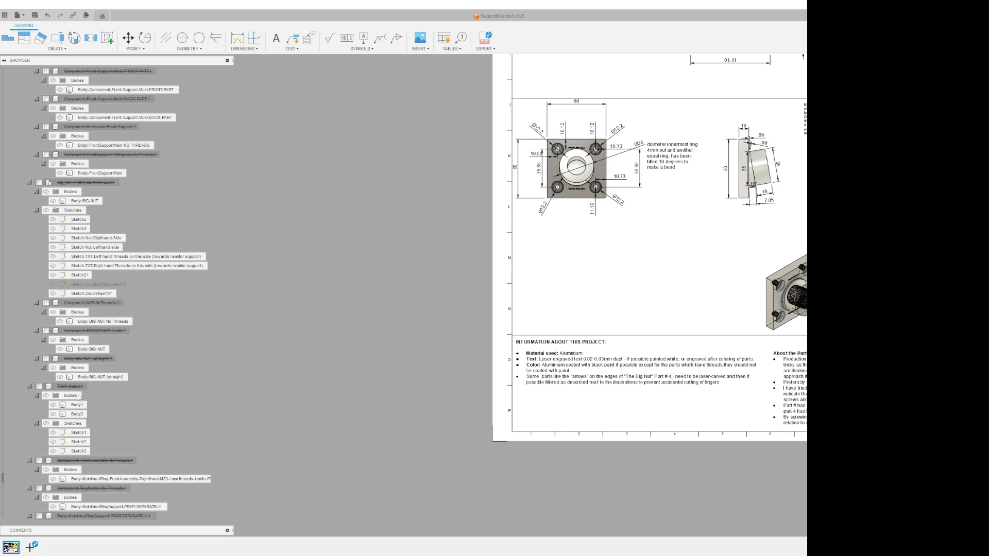
scroll("down", 3)
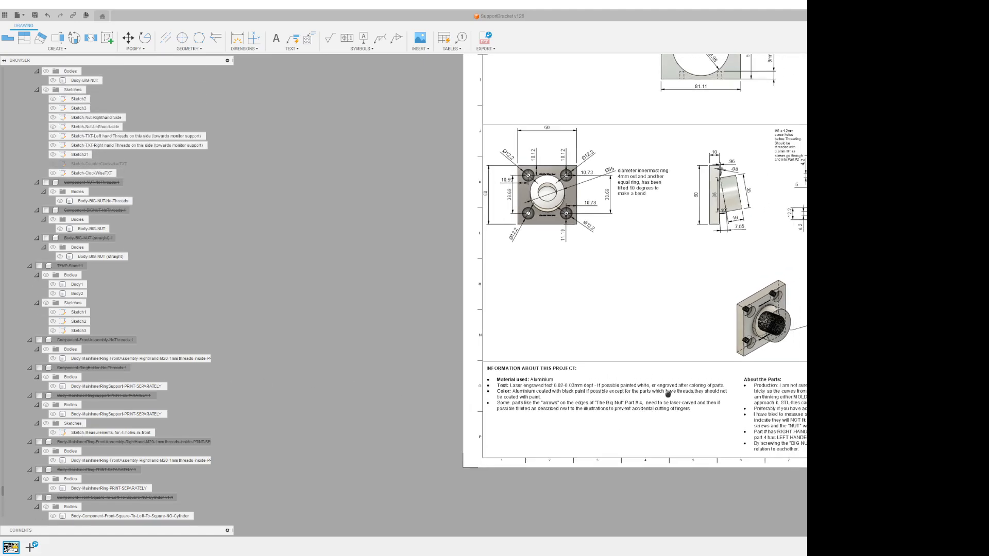
Step: Expand the SupportBracket v126:20 assembly, hide RodHolder:1, and show its Bodies and Sketches
scroll("down", 3)
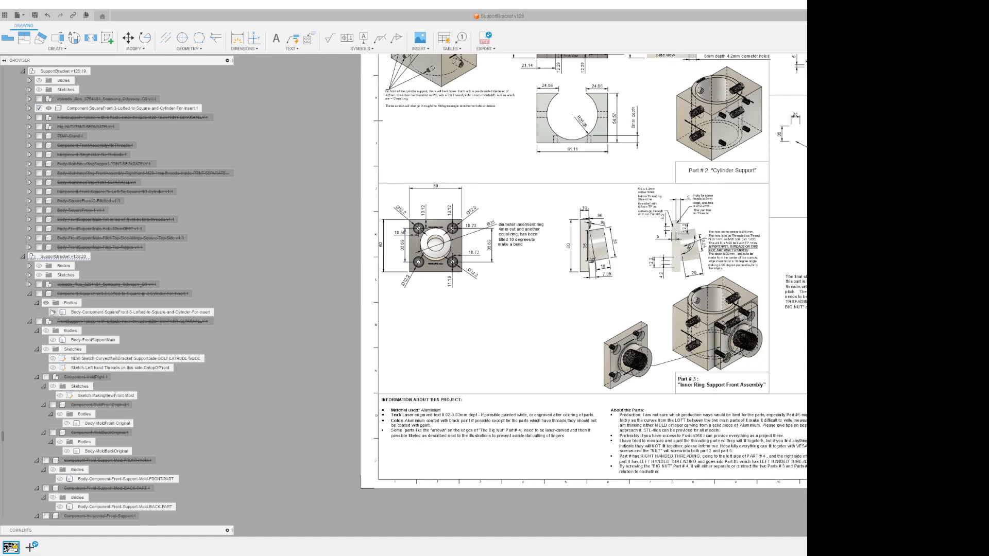
left_click(70, 303)
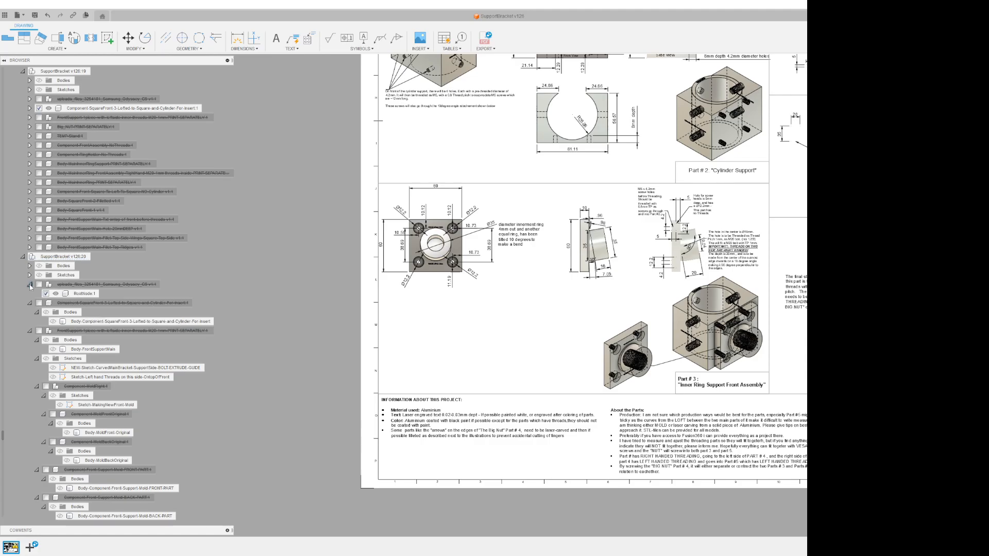
left_click(31, 286)
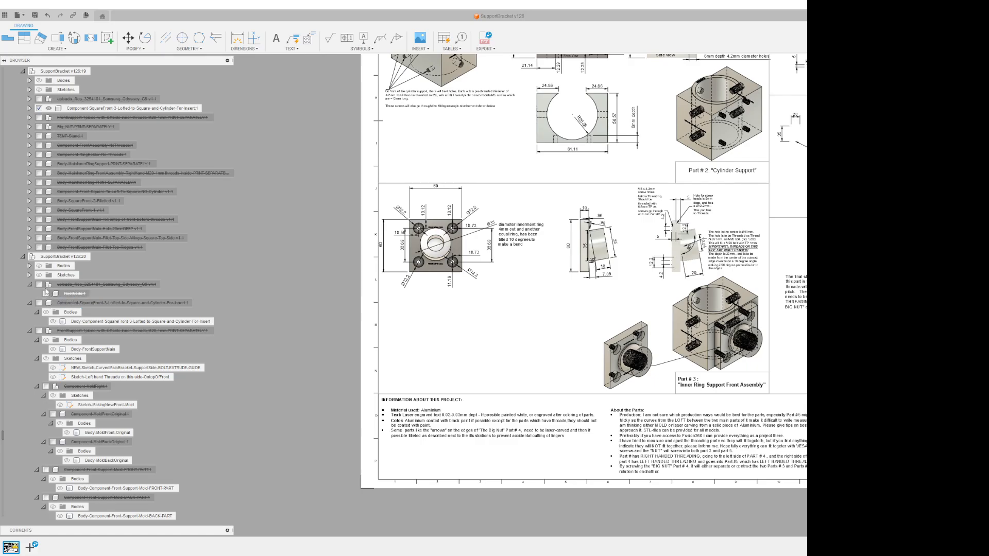
left_click(27, 275)
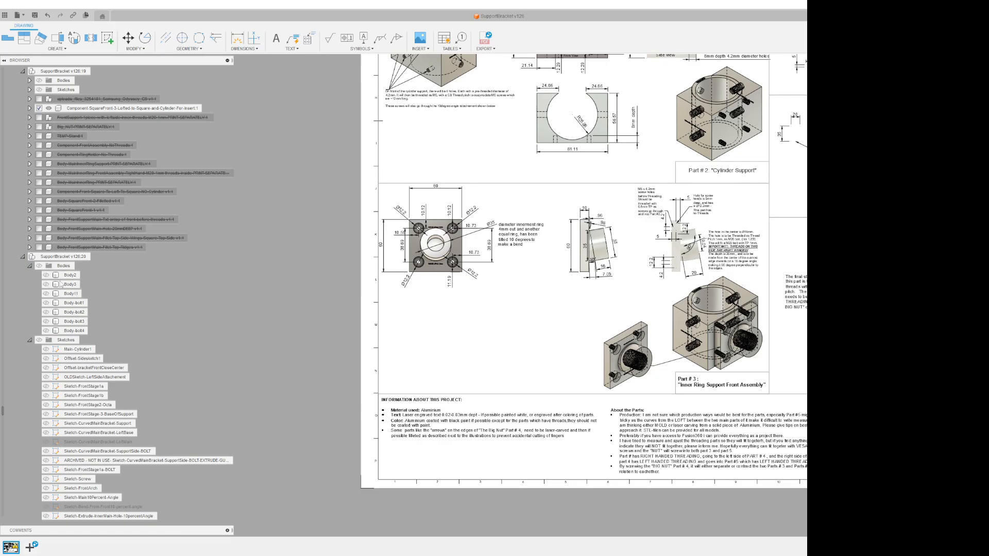
left_click(70, 320)
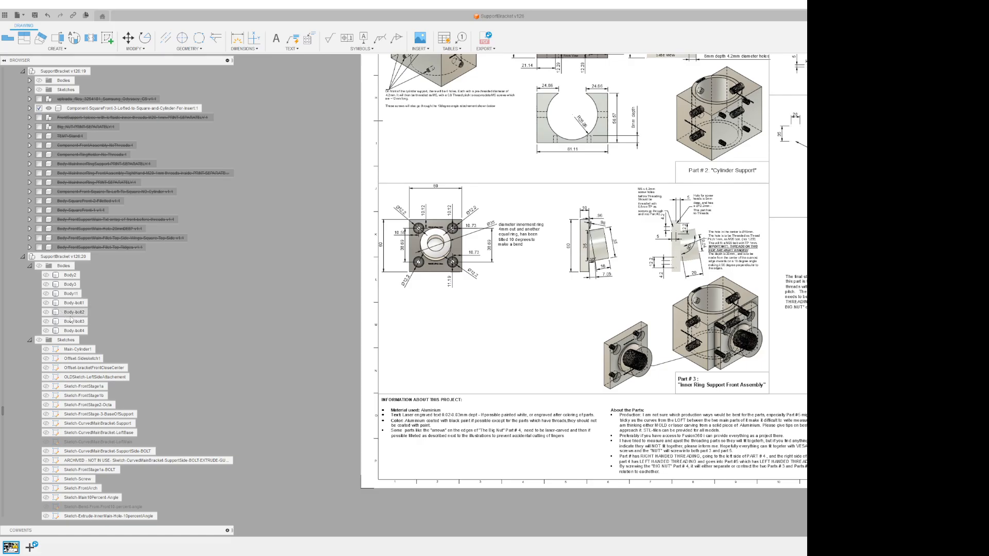
Step: Scroll down and select the filleted top-side wings front support body
scroll("down", 3)
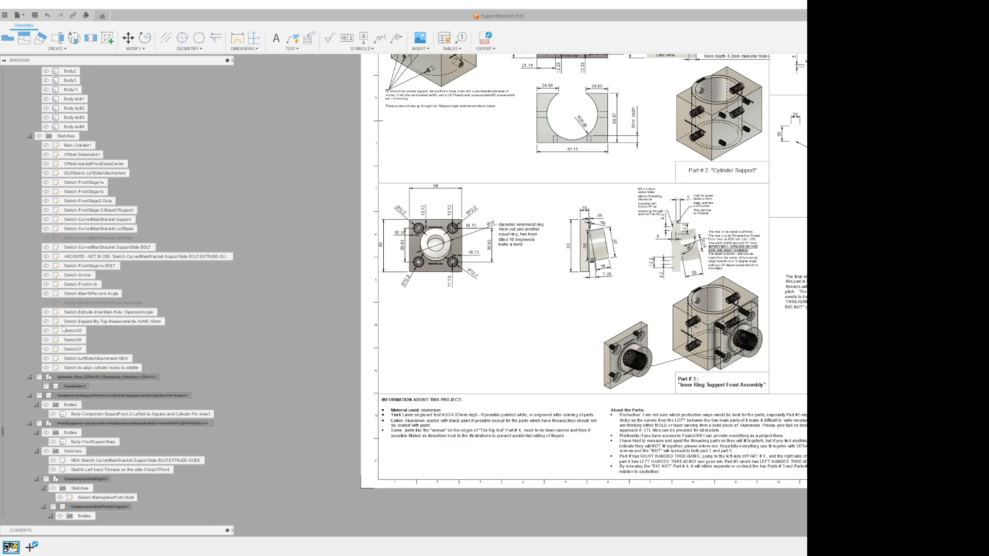
scroll("down", 3)
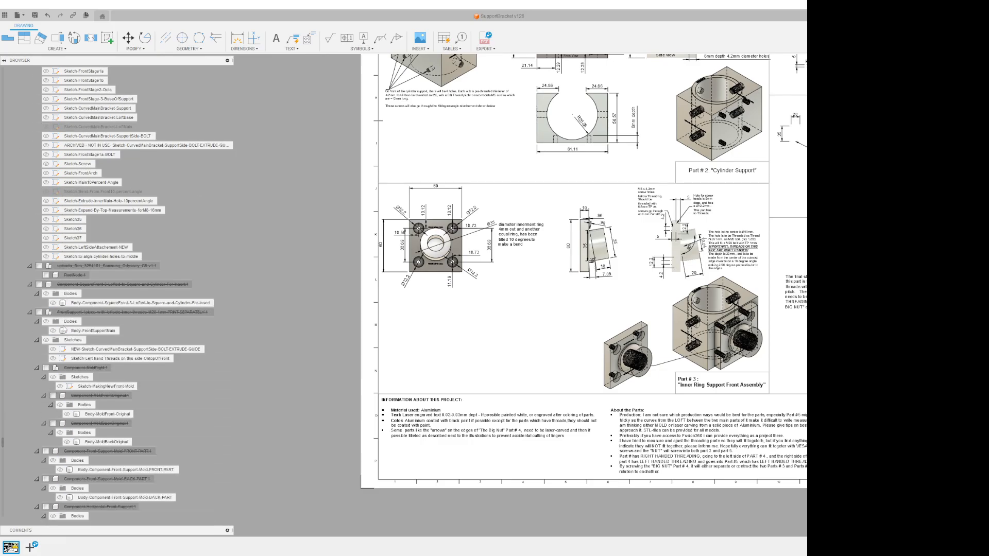
scroll("down", 3)
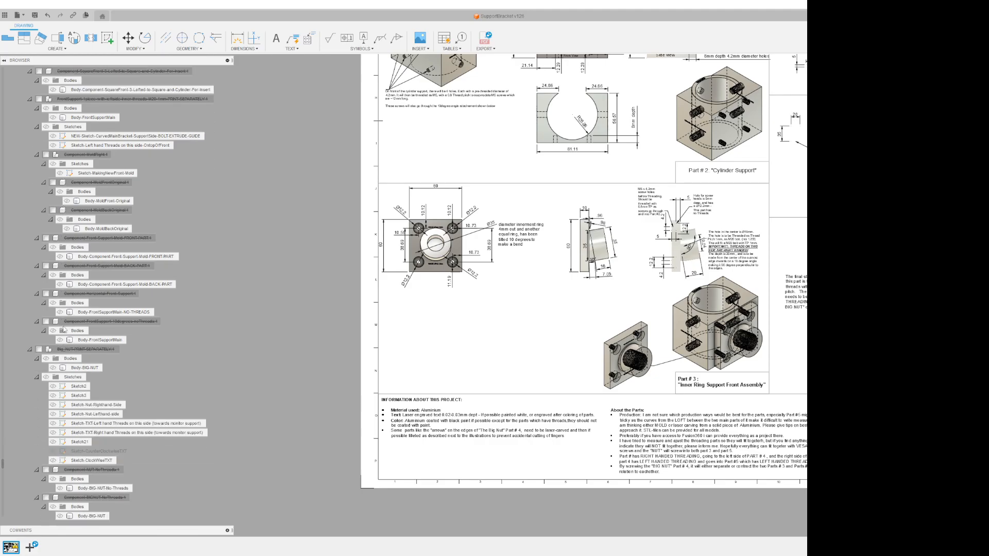
scroll("down", 3)
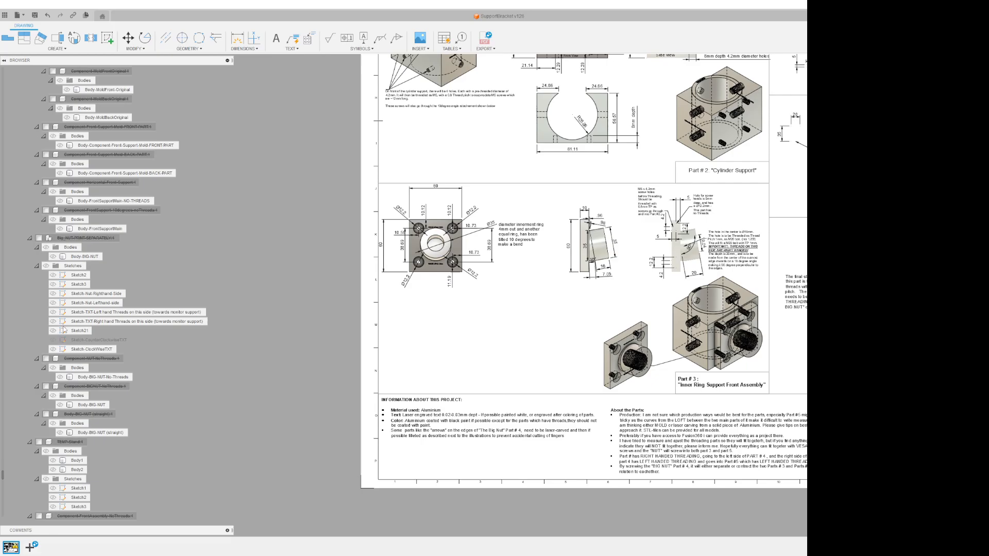
scroll("down", 3)
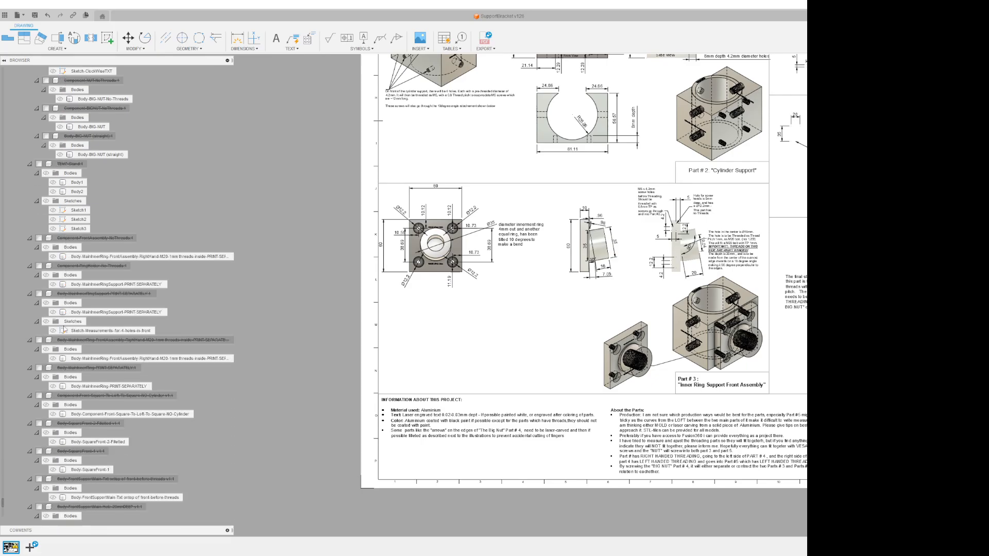
scroll("down", 3)
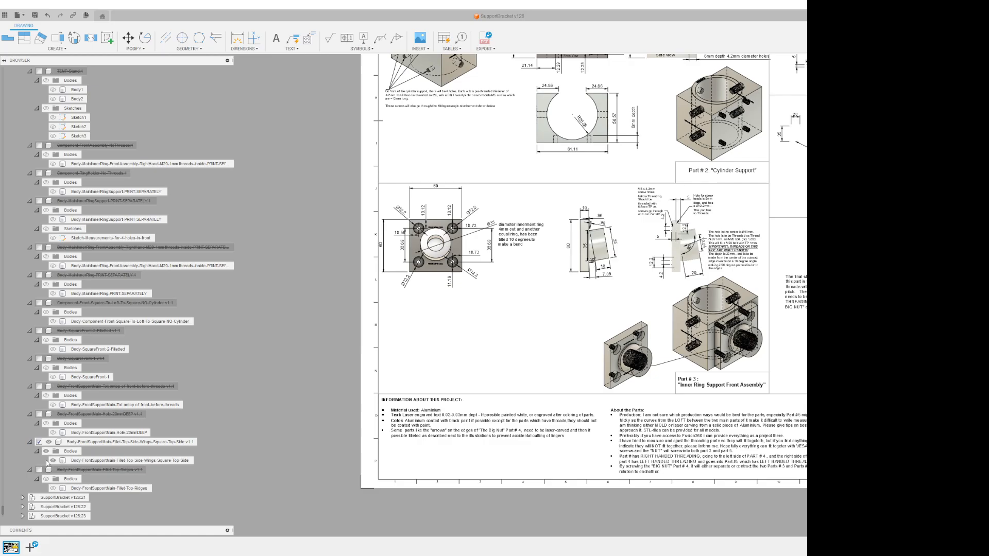
left_click(107, 461)
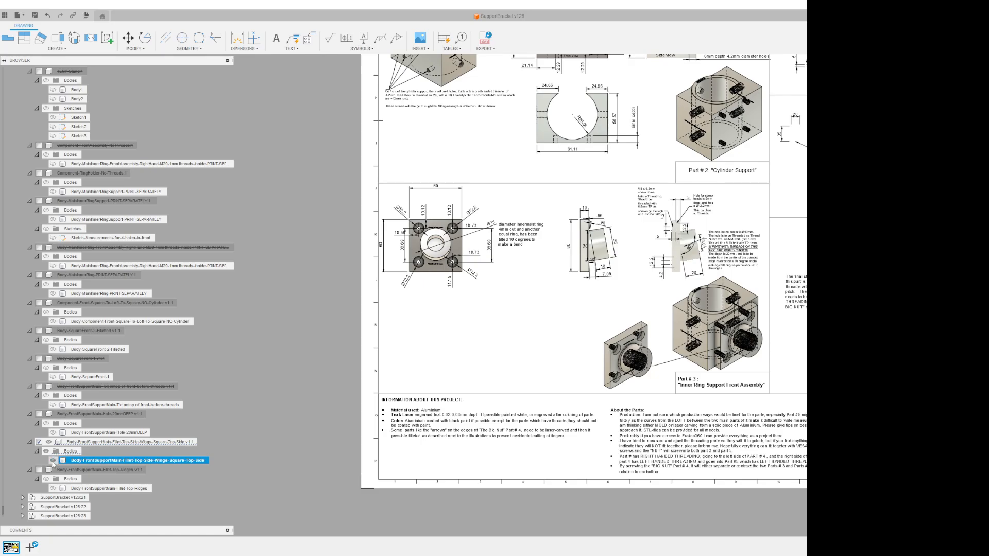
mouse_move(315, 463)
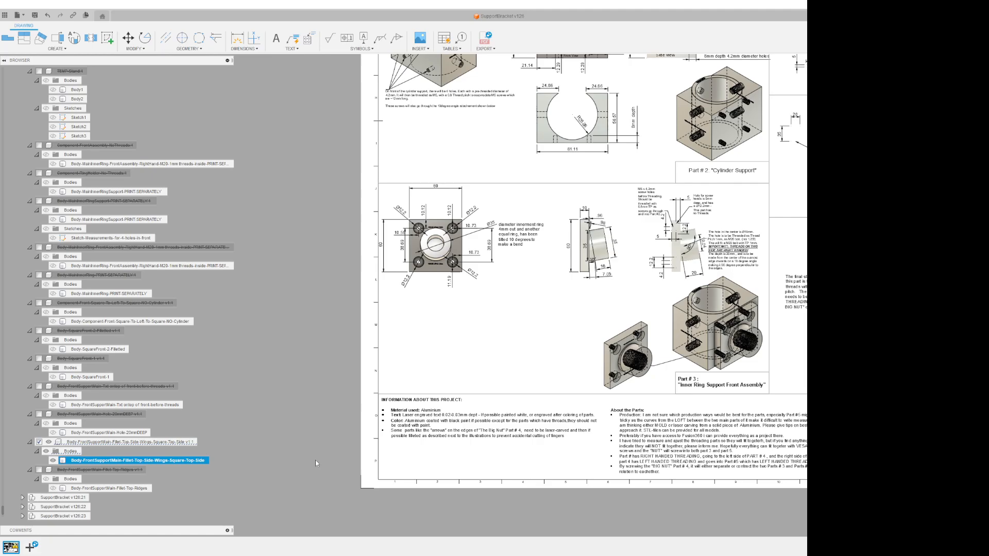
mouse_move(294, 461)
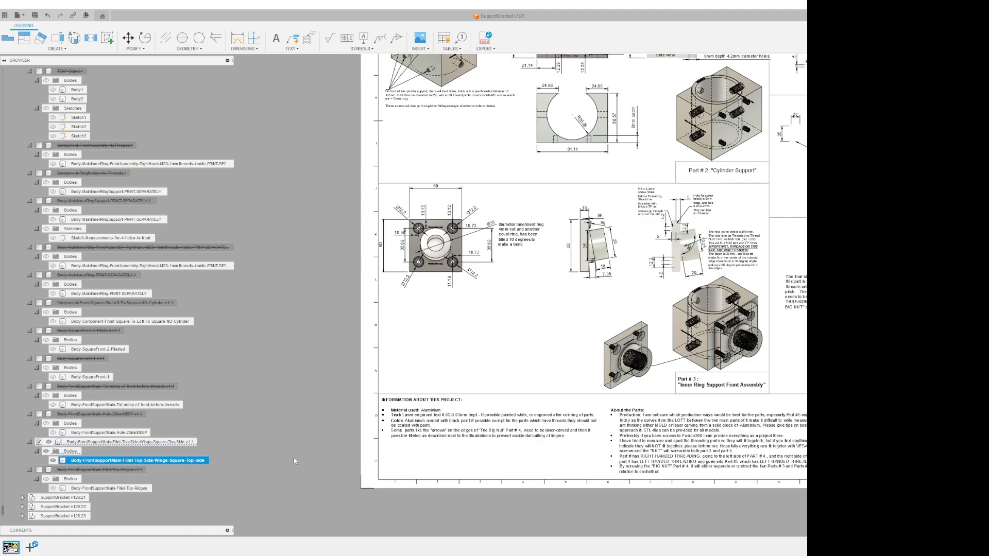
mouse_move(421, 500)
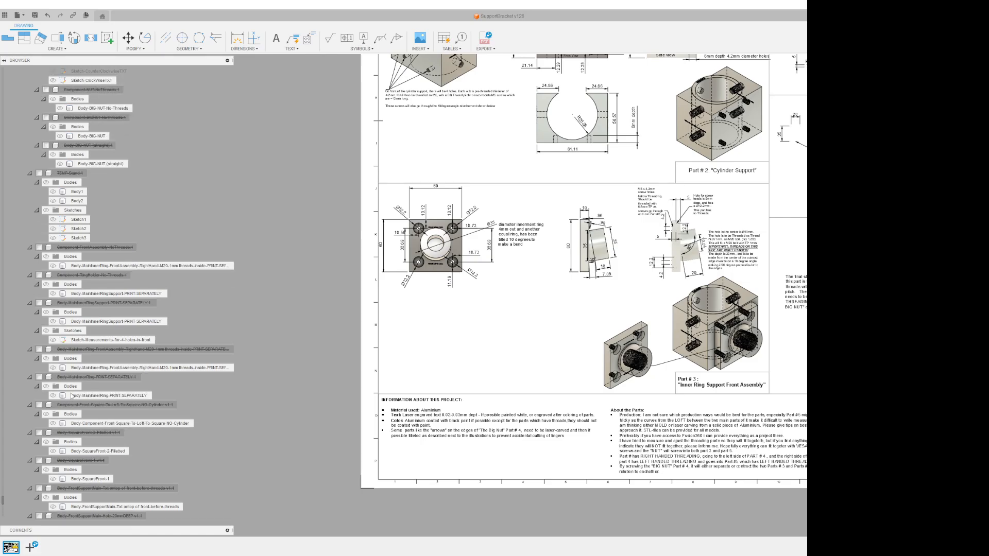
scroll("down", 3)
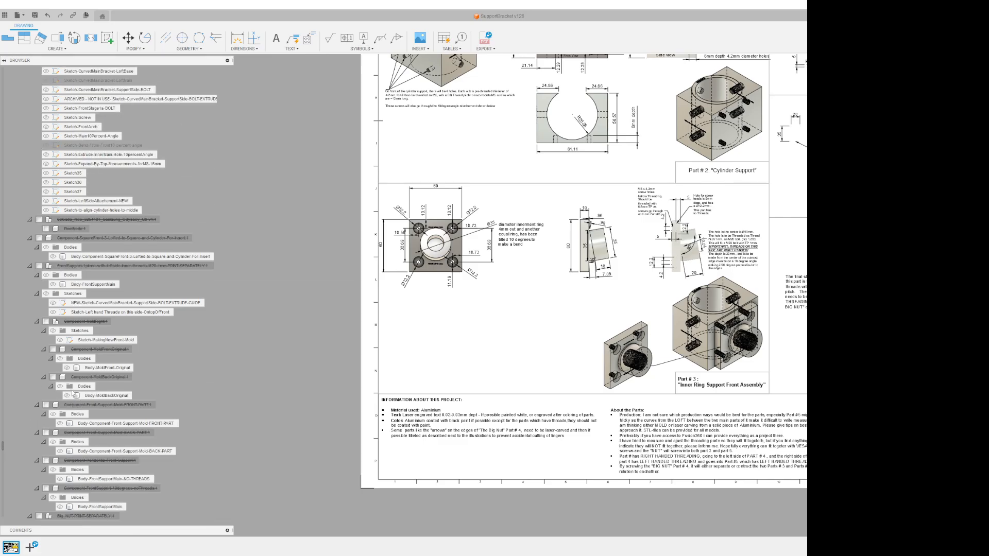
Step: Scroll the Browser and toggle suppress on the mold component
scroll("down", 3)
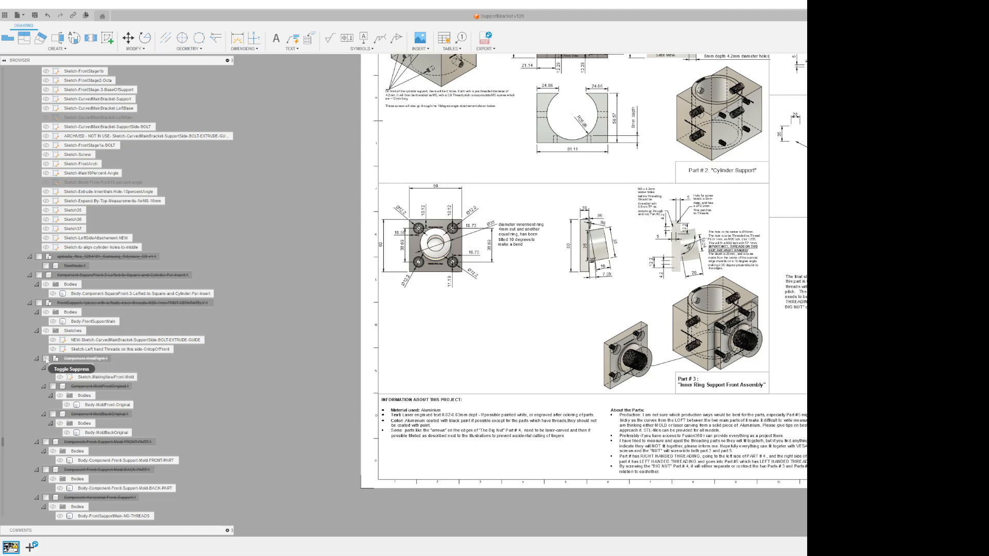
left_click(98, 376)
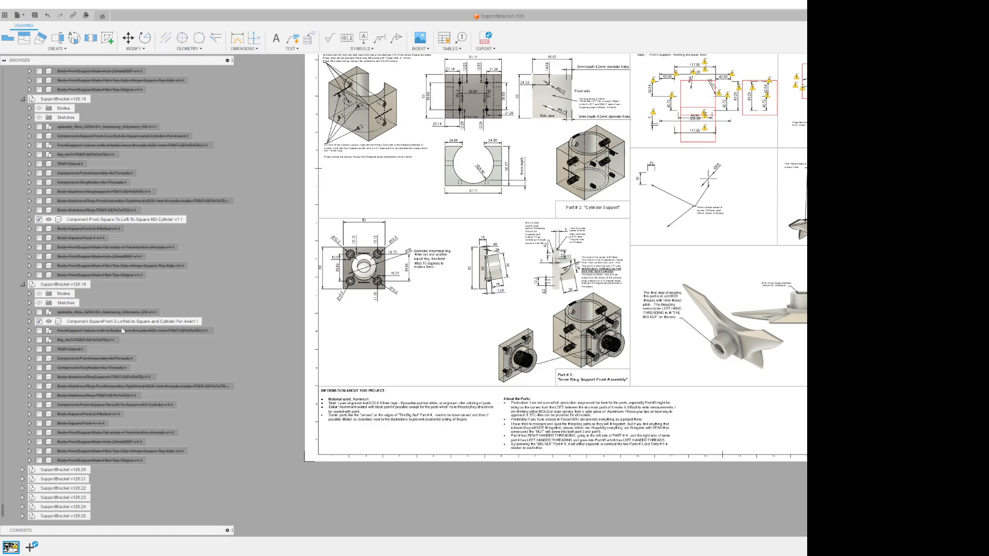
left_click(133, 320)
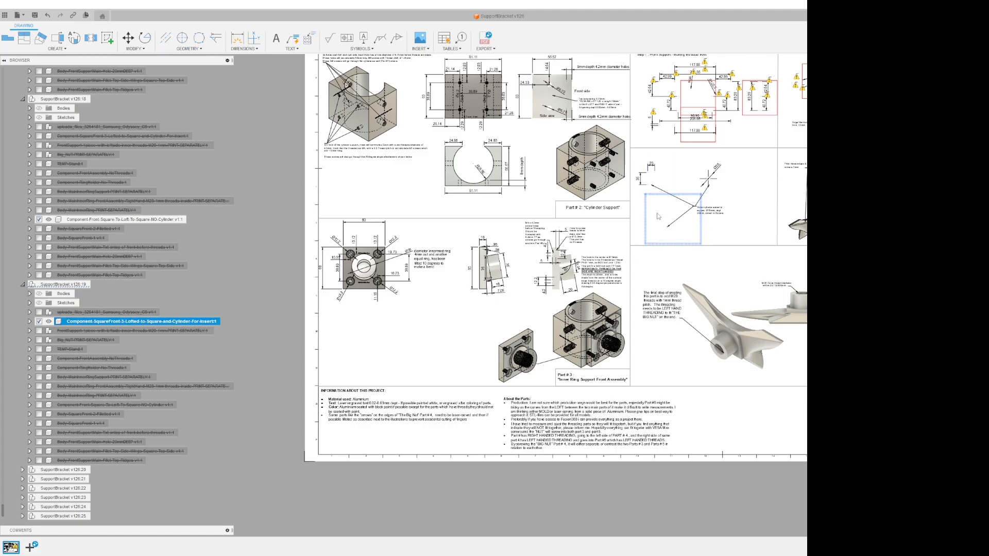
mouse_move(708, 227)
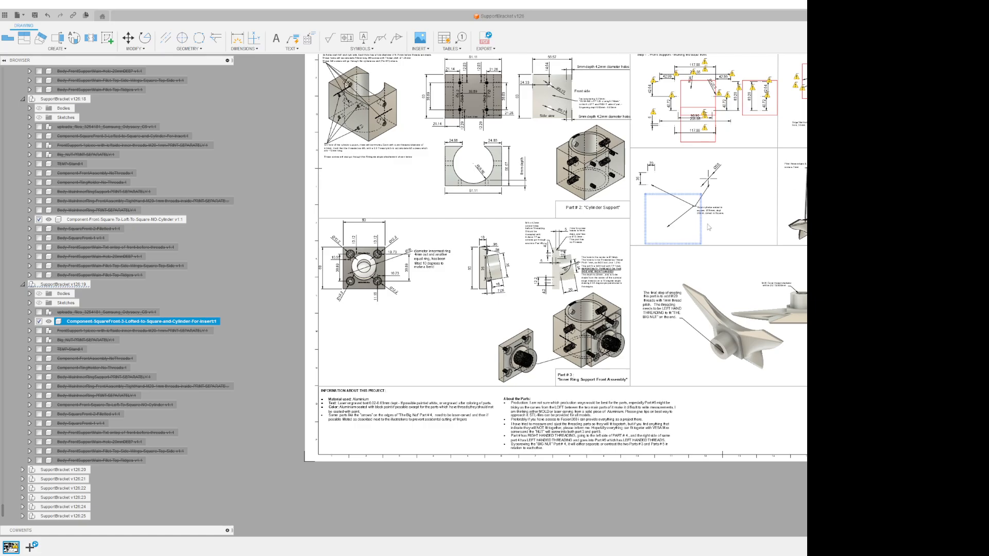
mouse_move(400, 329)
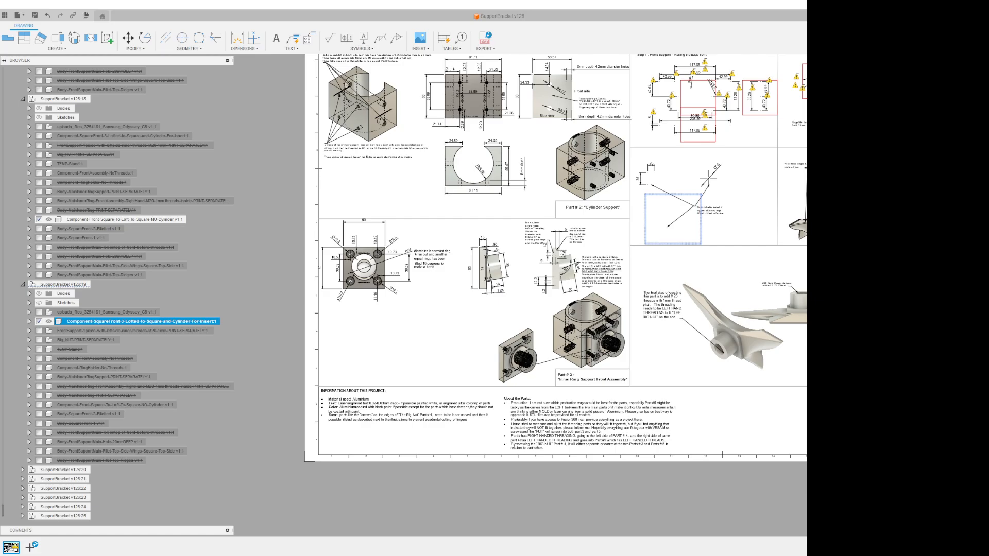
mouse_move(346, 341)
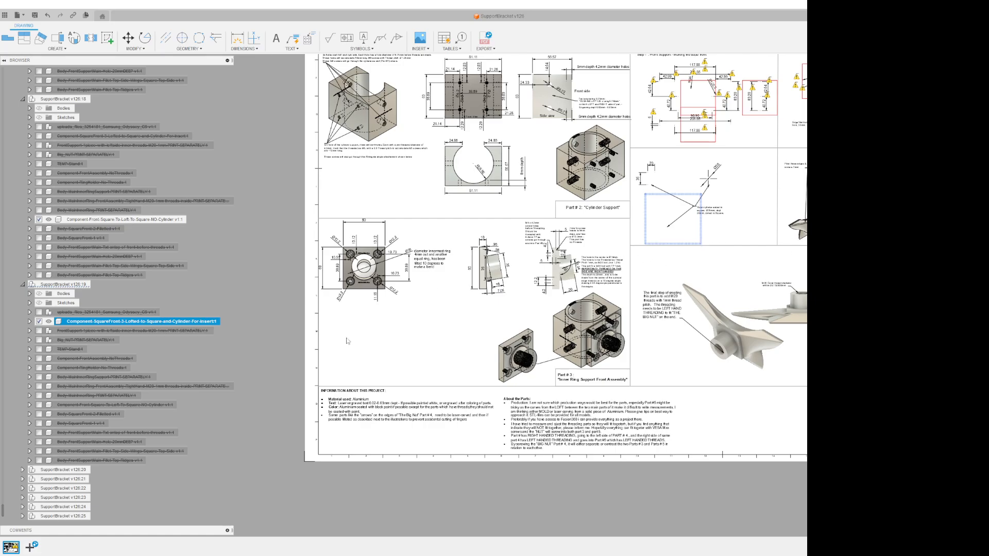